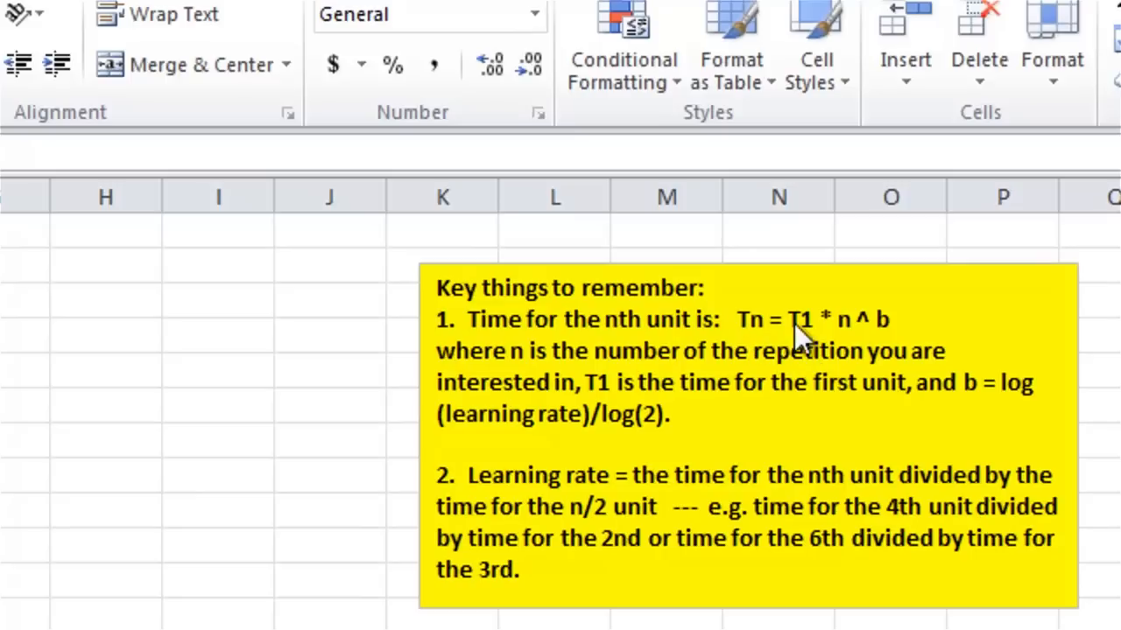
mouse_move(802, 342)
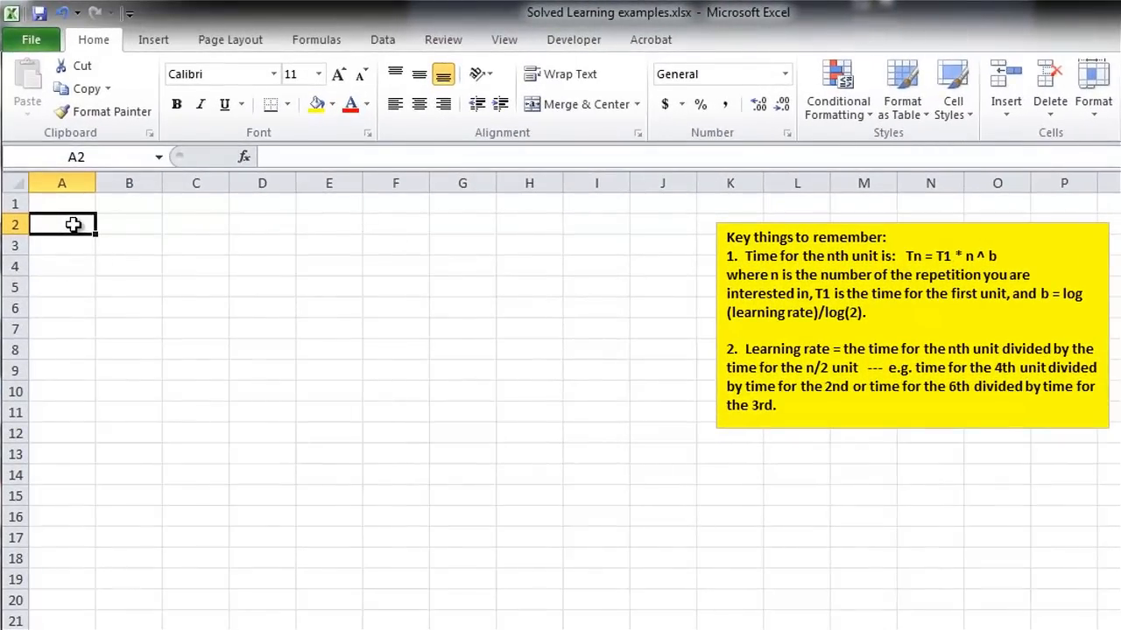
Enter the labels 'Time for the first unit', 'T1' and 'learning rate'
type("Time for the fi")
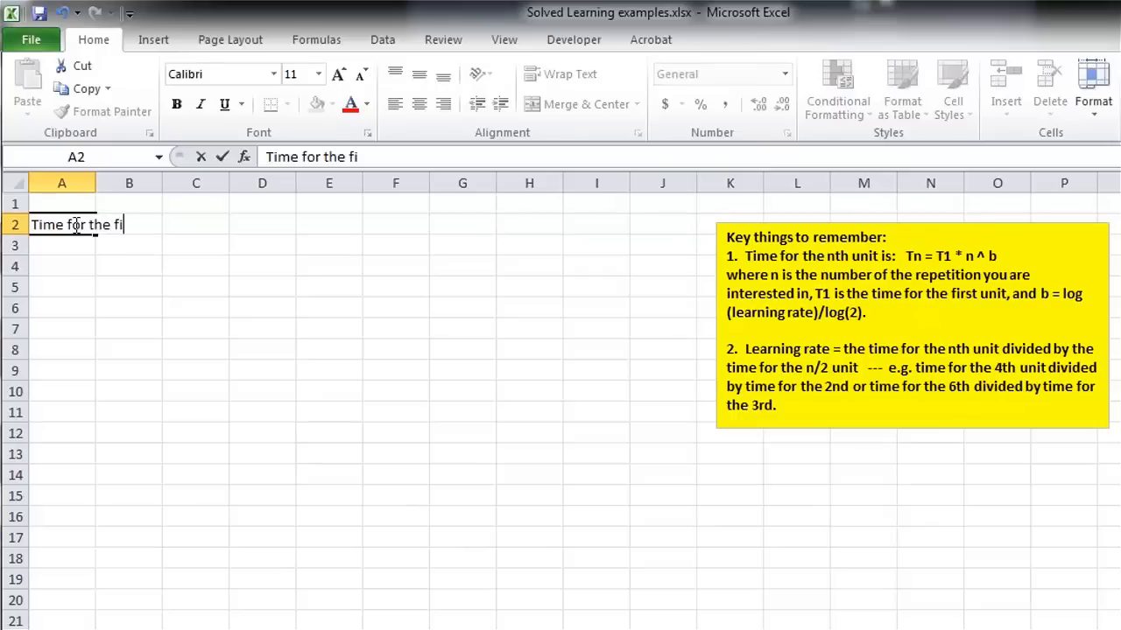
type("rst unit")
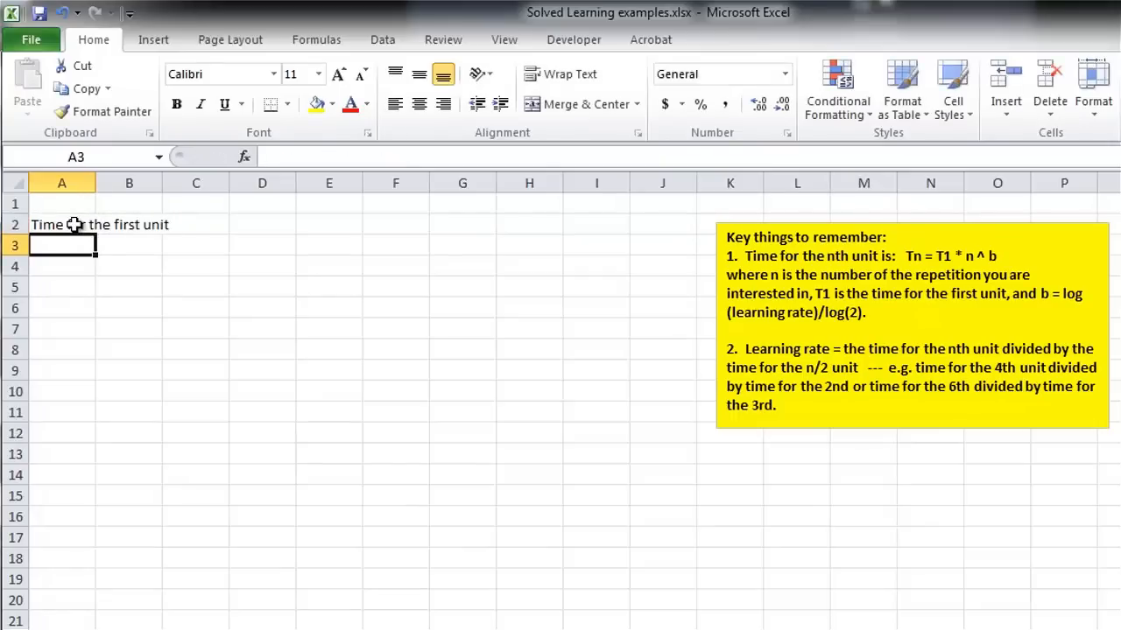
type("T1")
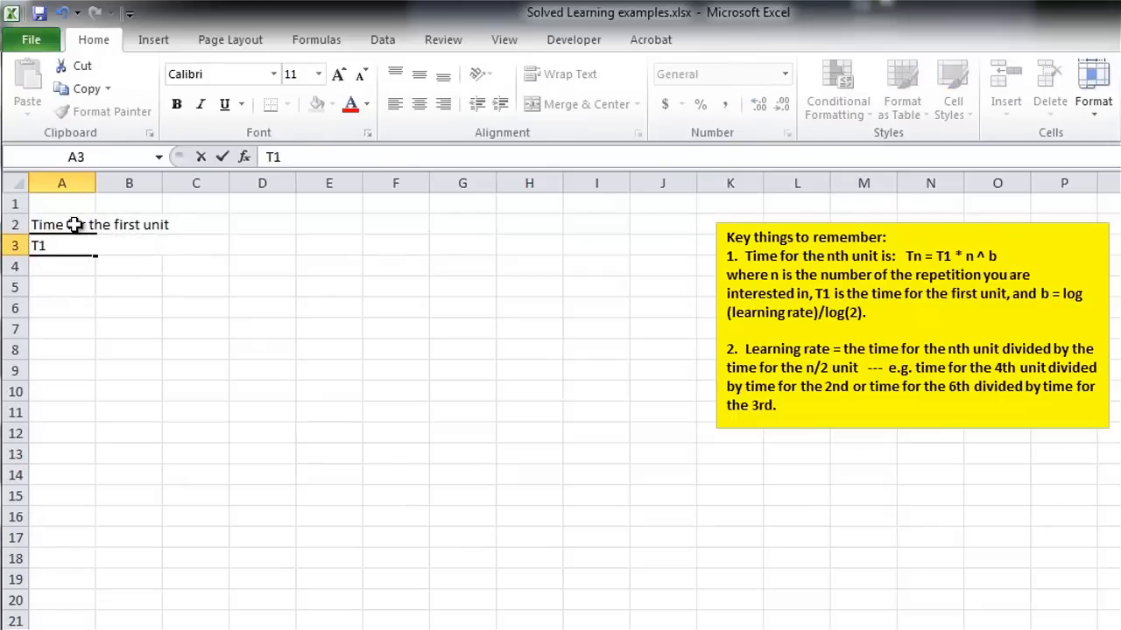
left_click(129, 245)
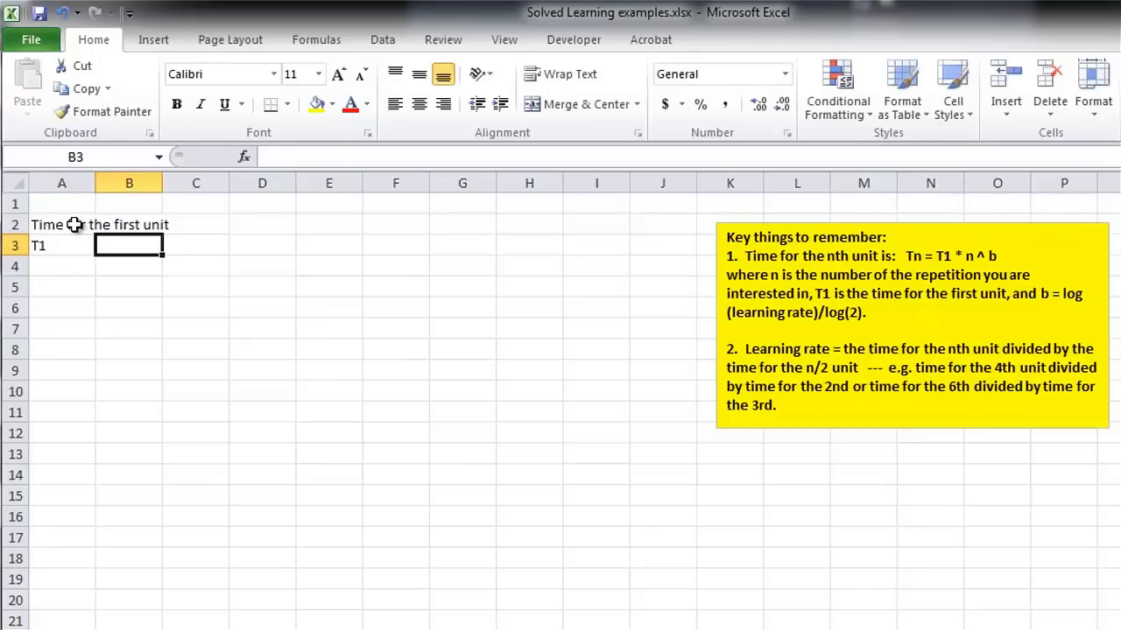
type("learnin")
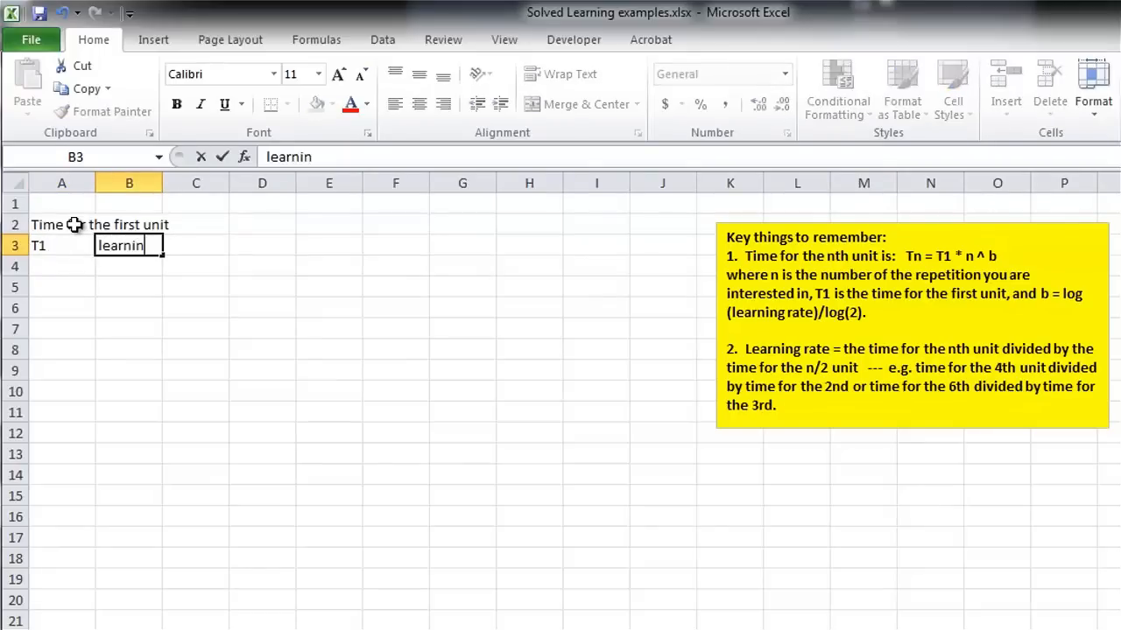
type("g rate")
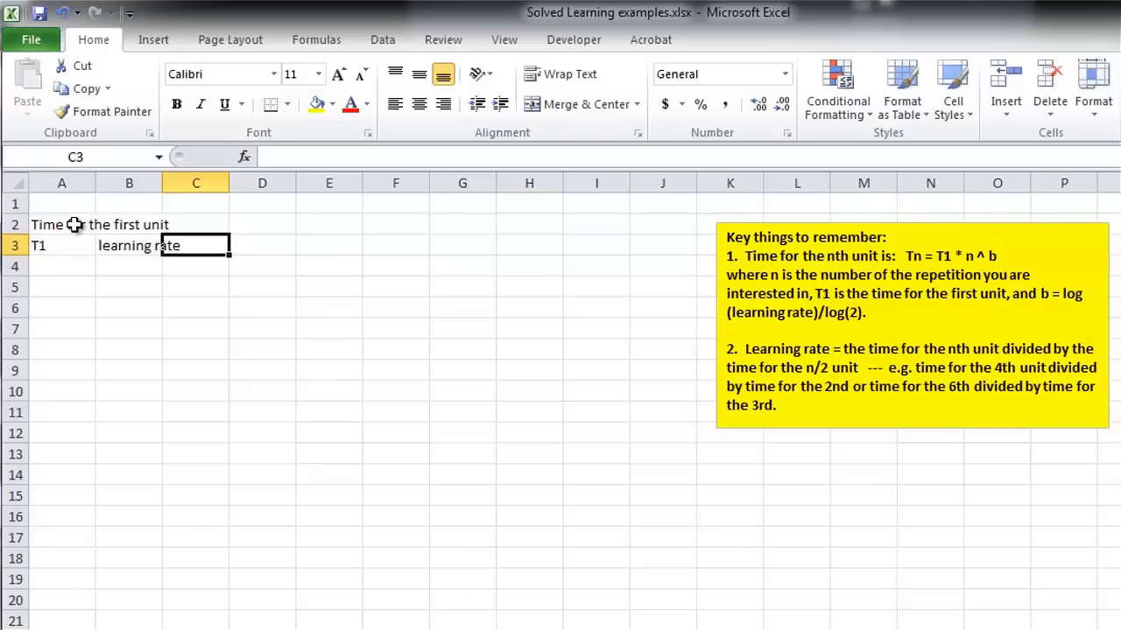
Enter the remaining headers 'b', 'nth unit' and 'Time for the nth unit'
type("b")
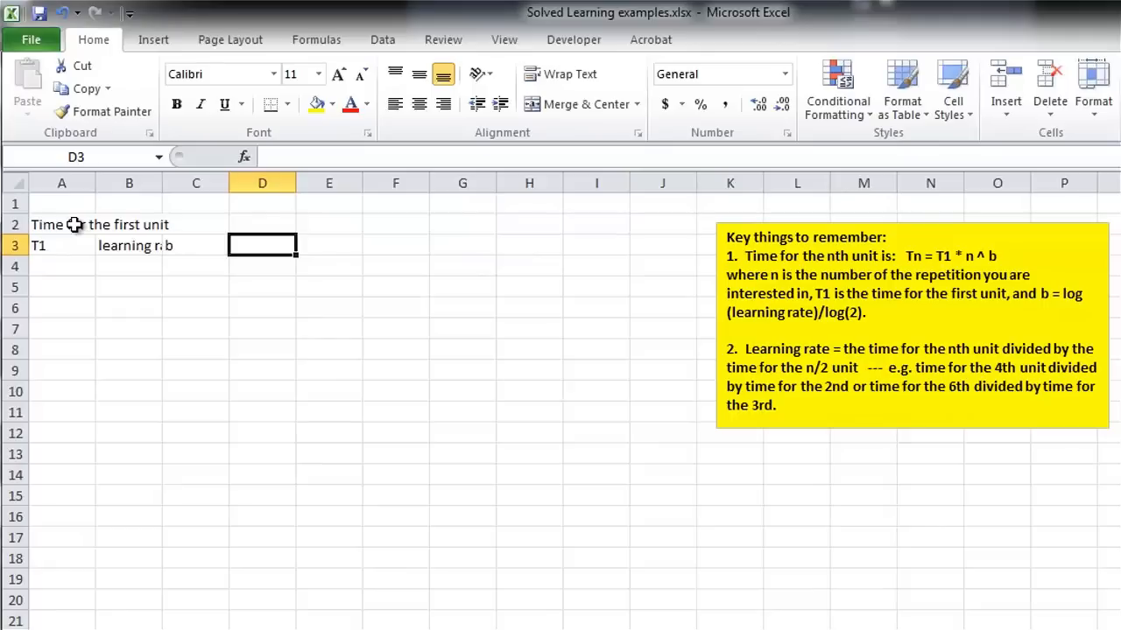
type("nth unit")
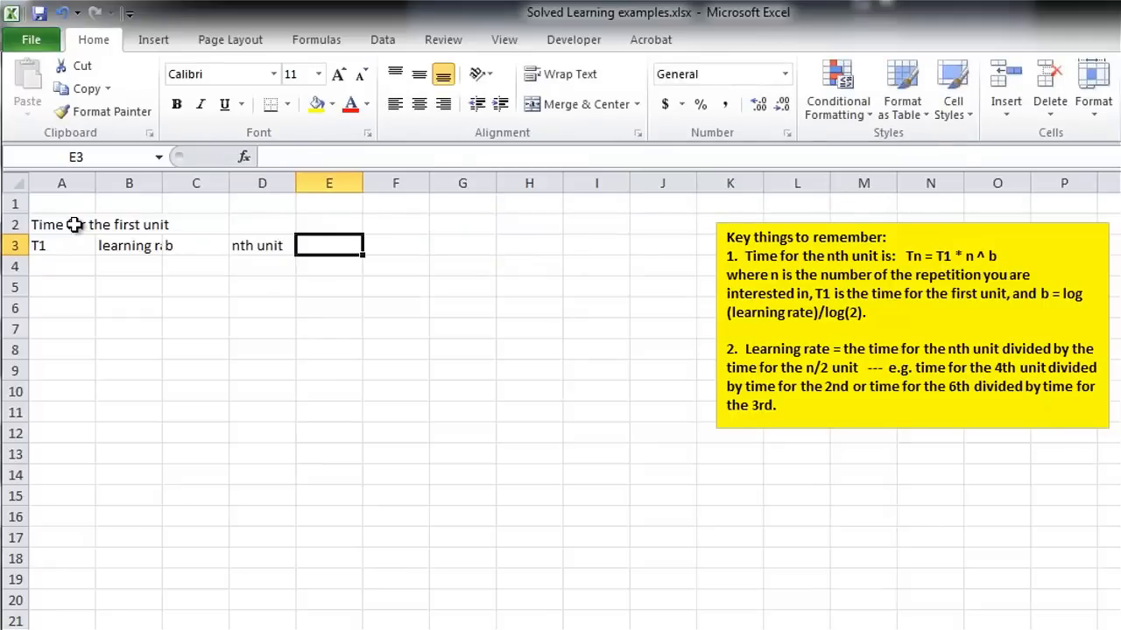
type("Time for")
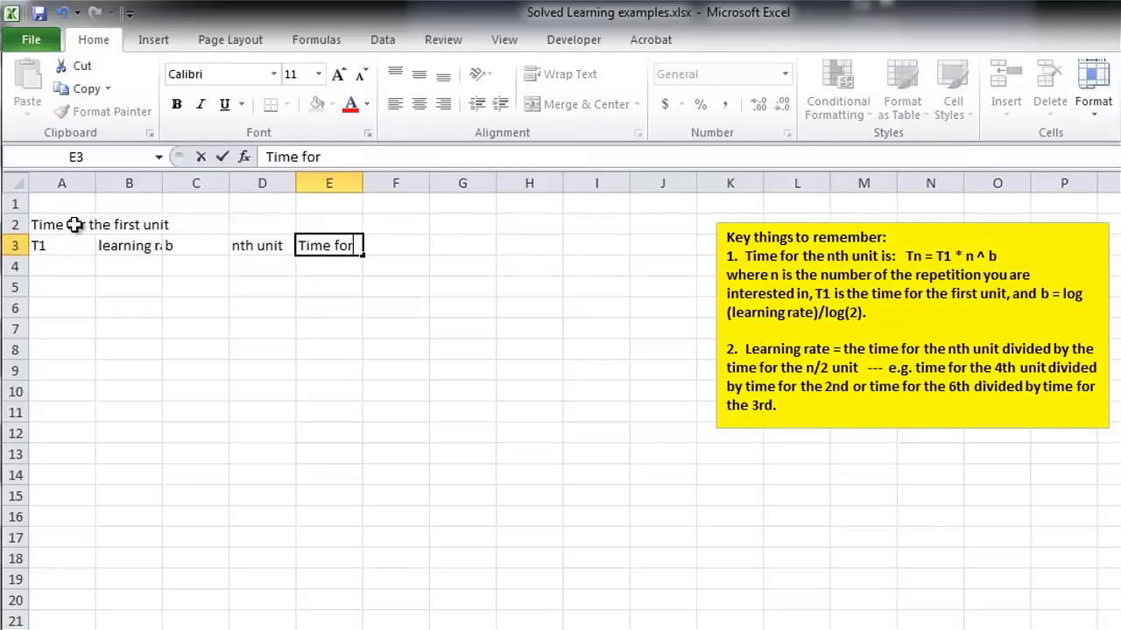
type("the nth unit")
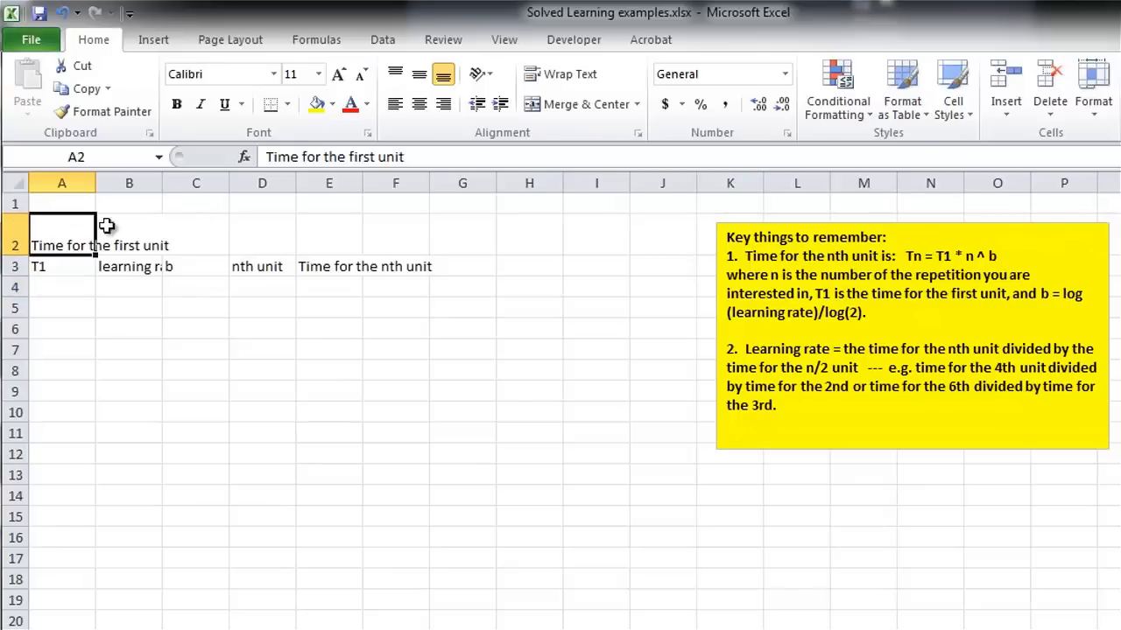
Wrap the long header labels so they fit within their columns
left_click(567, 73)
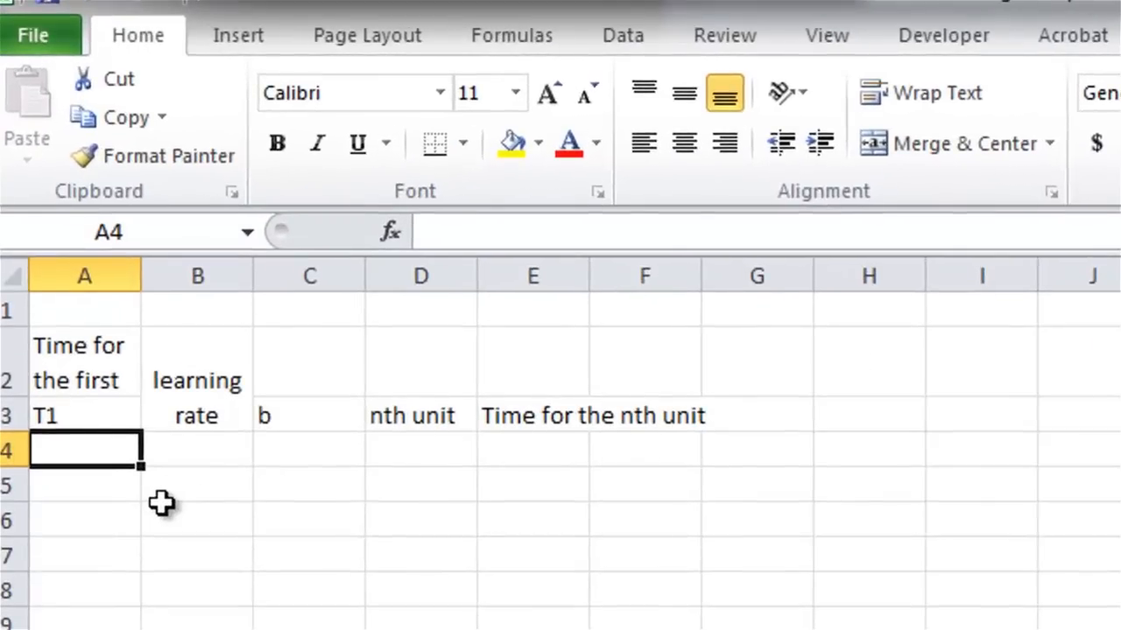
Enter T1 = 45, learning rate 85%, and b as =LOG(B4)/LOG(2) giving -0.23447
type("45")
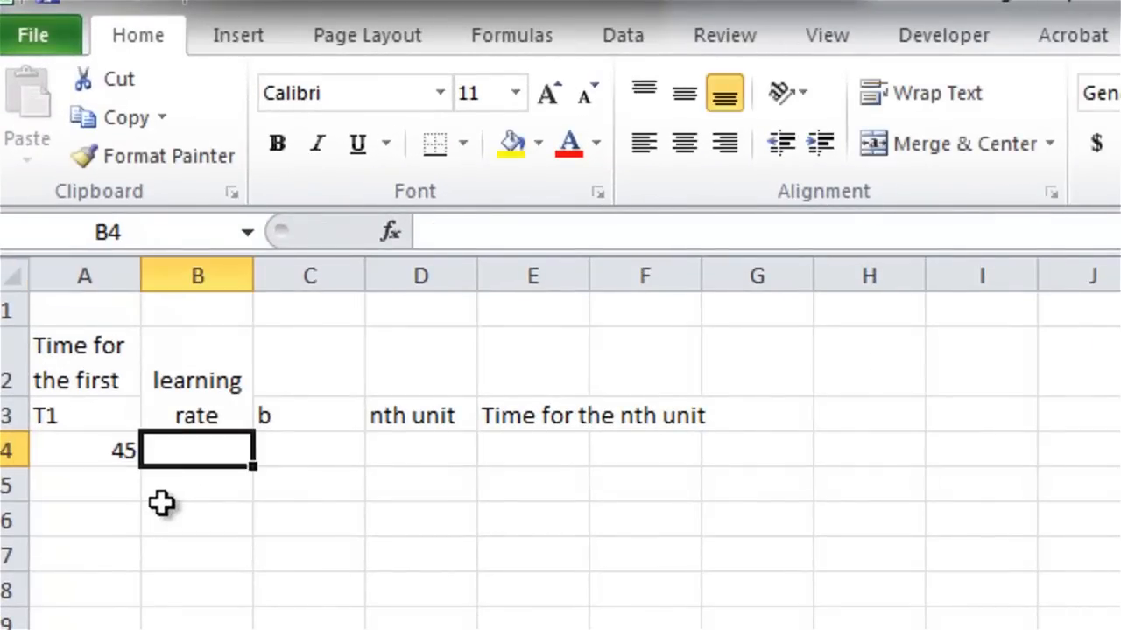
type("85%")
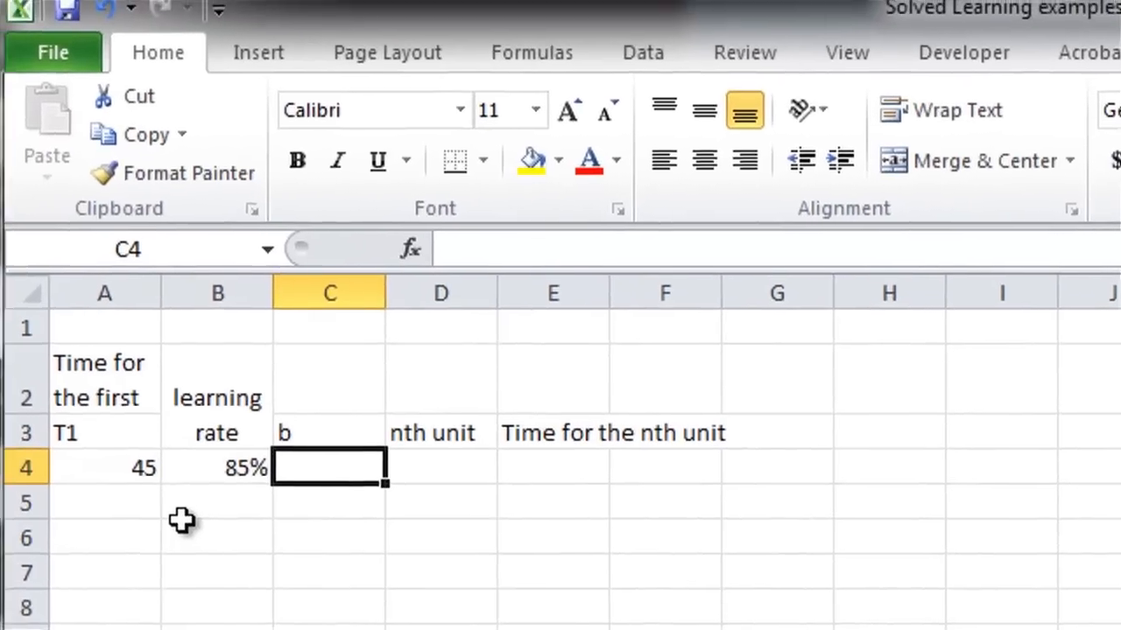
type("=log")
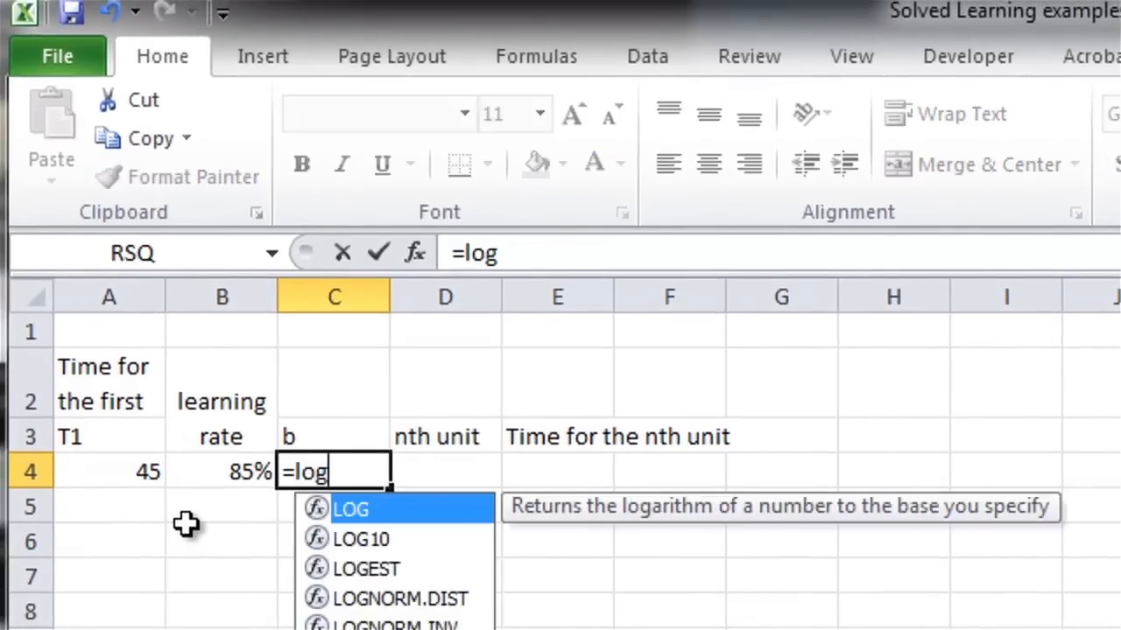
type("(B4")
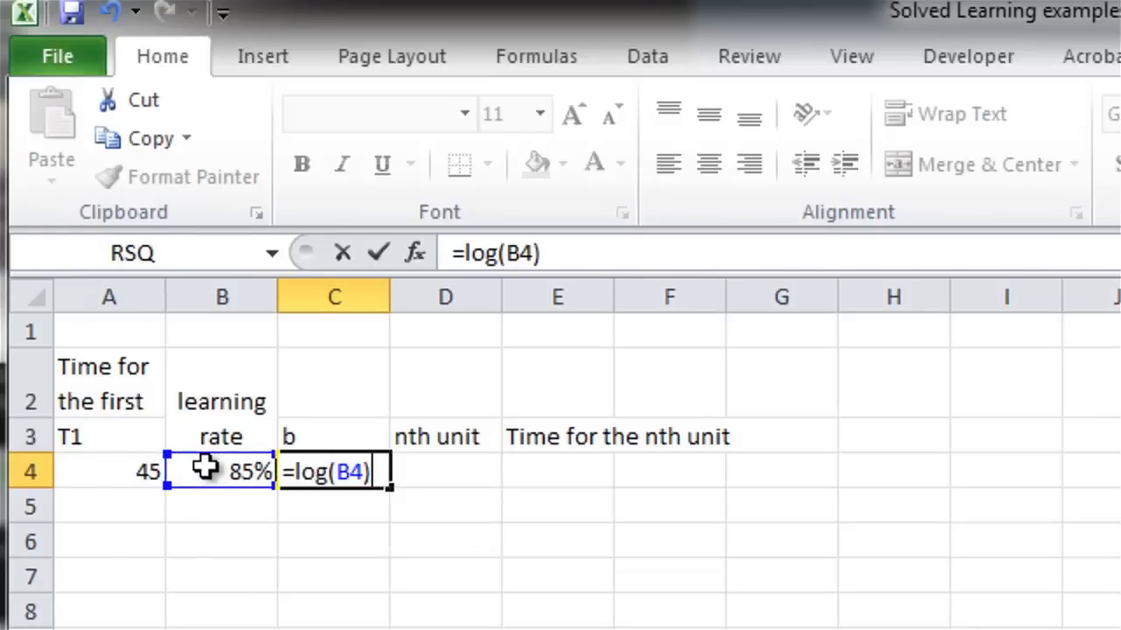
type("/log(")
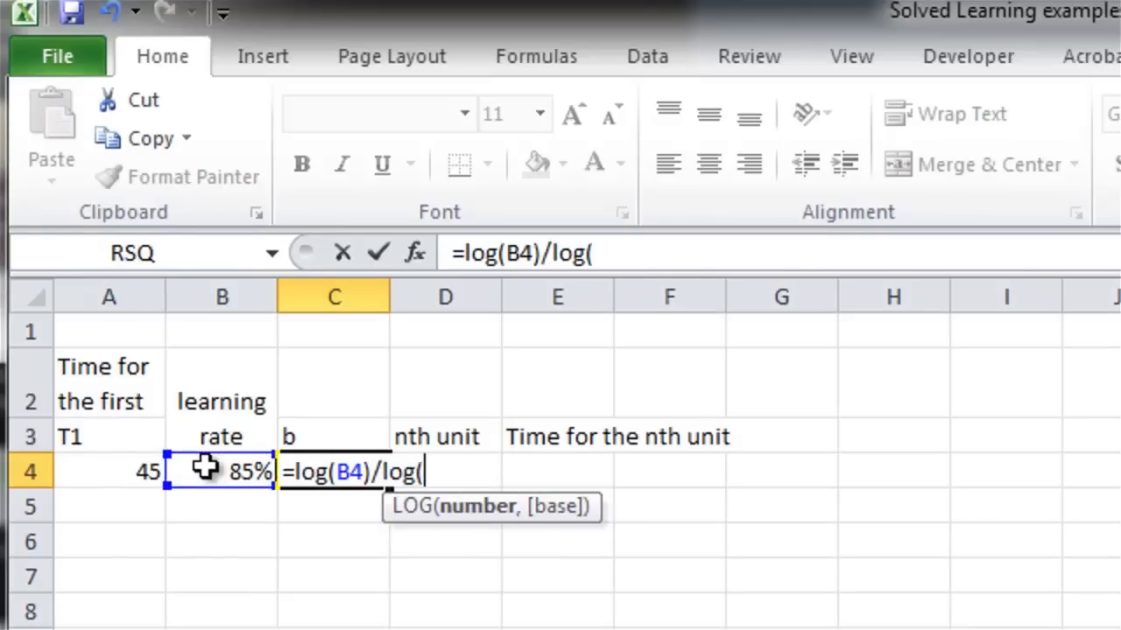
type("2)")
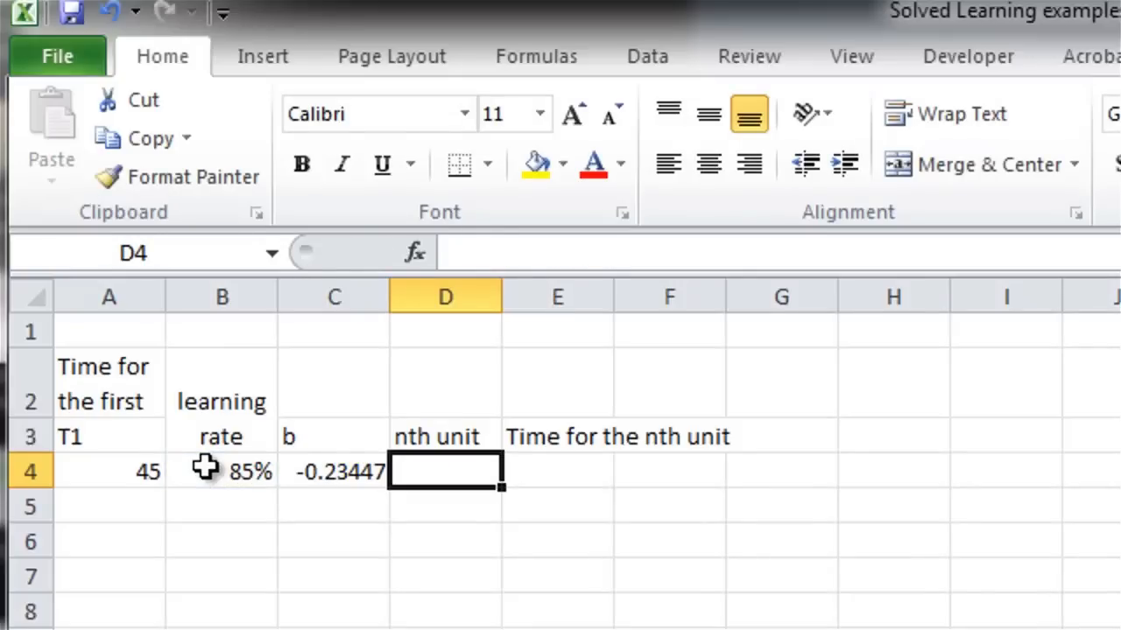
Enter nth unit 2 and build E4 as =A4*D4^C4 for the nth-unit time of 38.25
type("2")
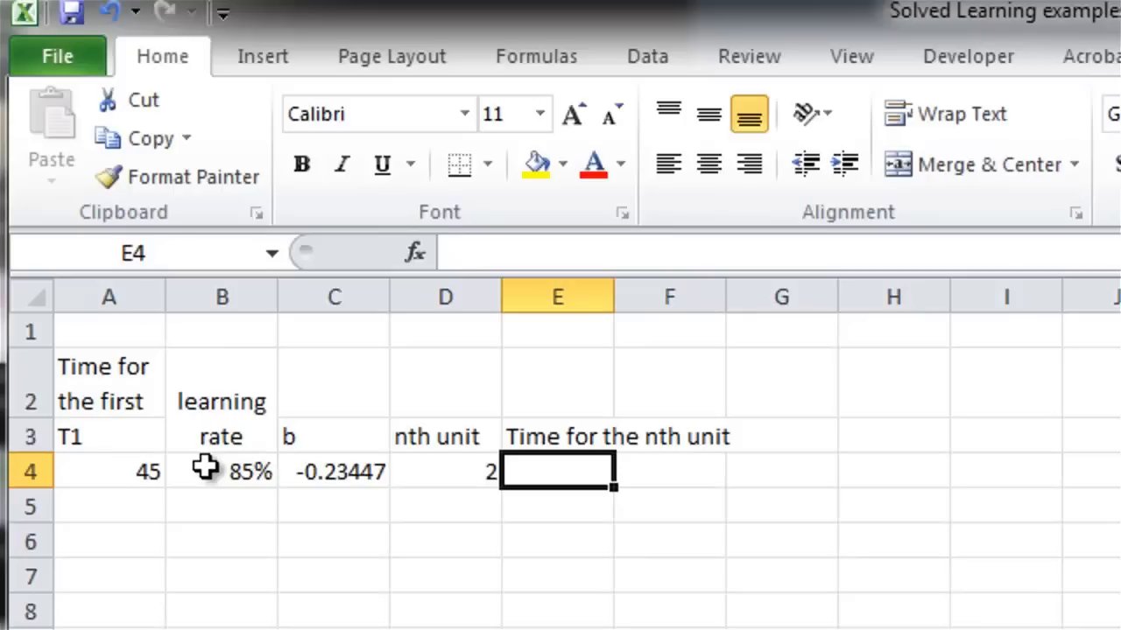
type("=")
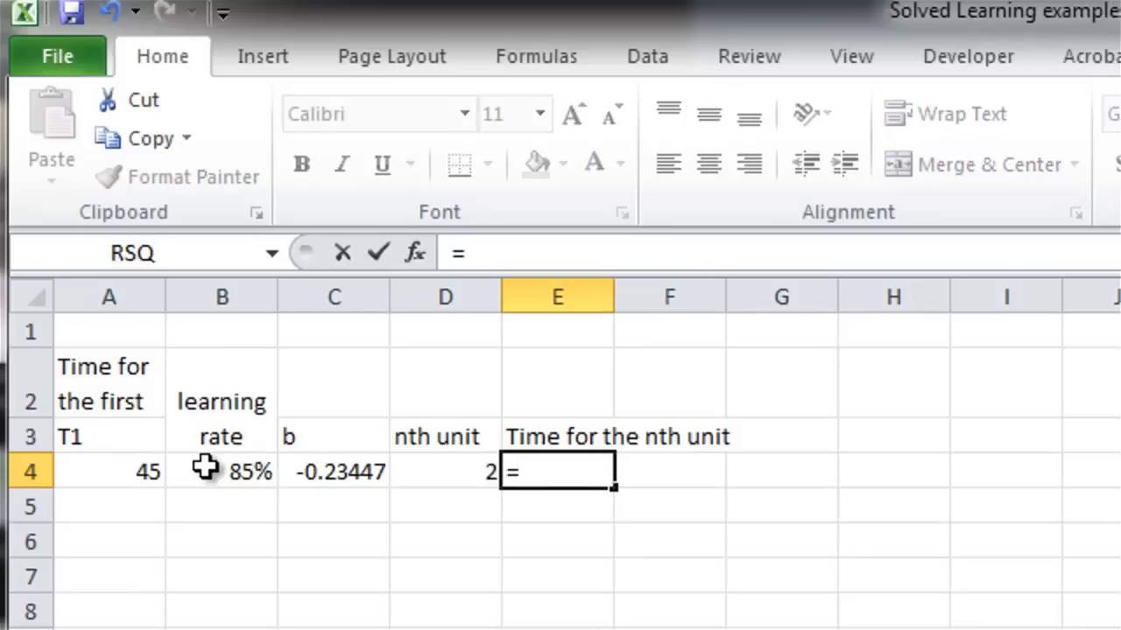
left_click(108, 471)
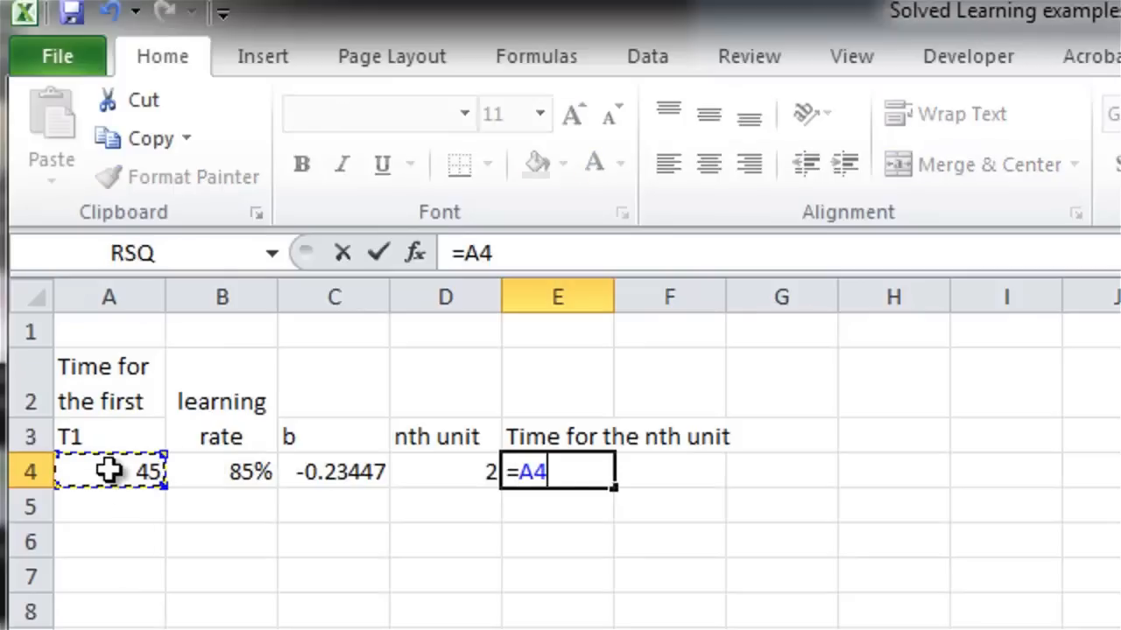
type("*")
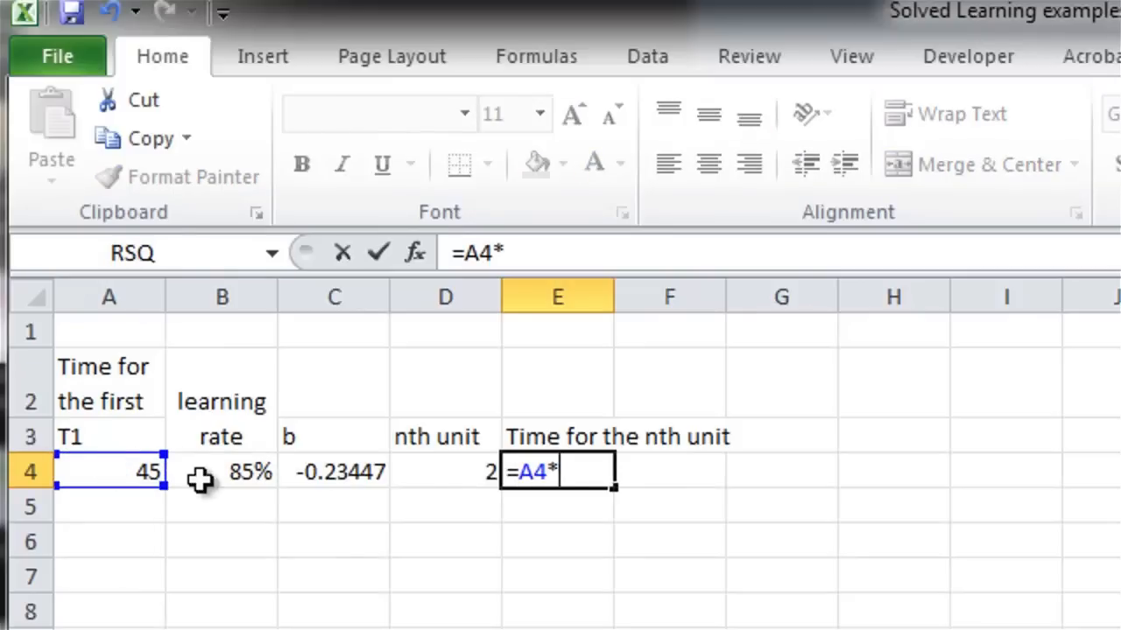
left_click(445, 471)
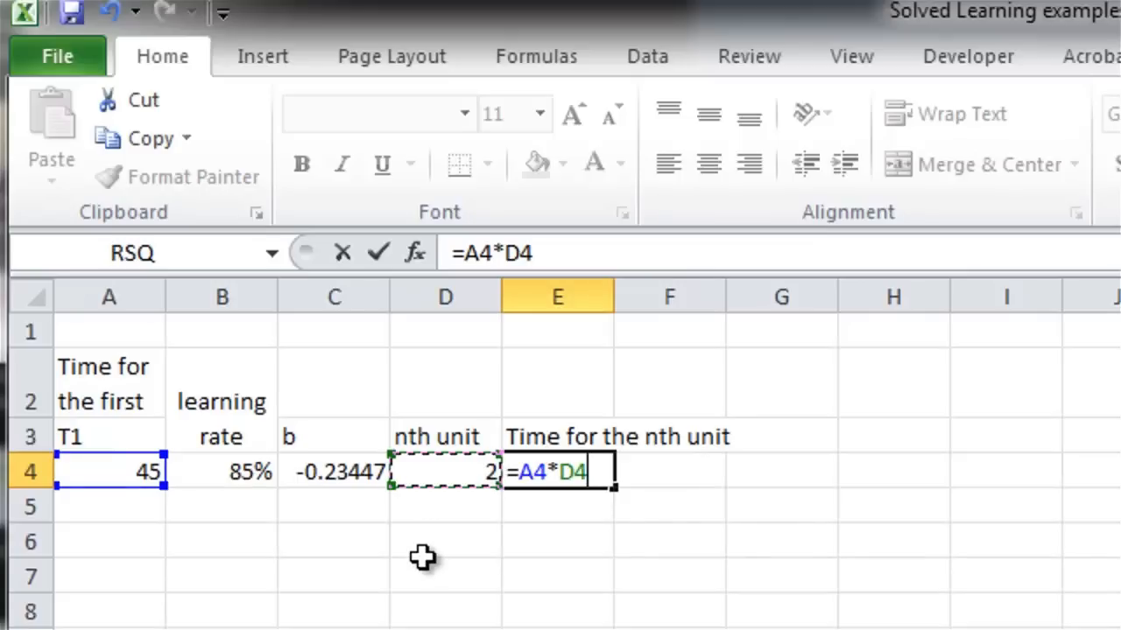
type("^")
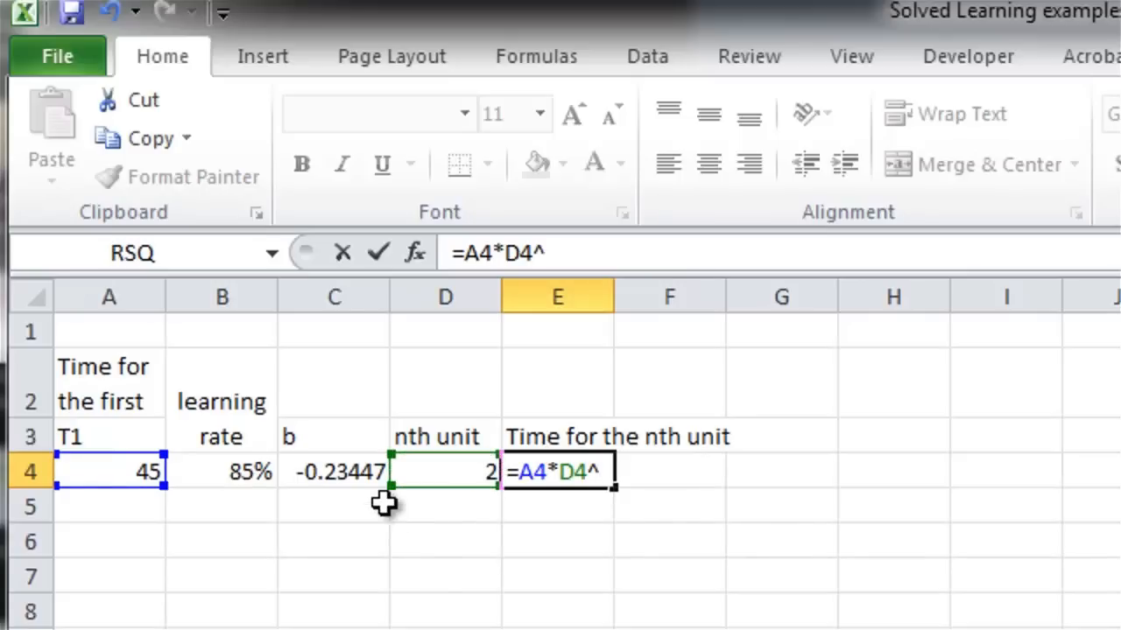
mouse_move(332, 473)
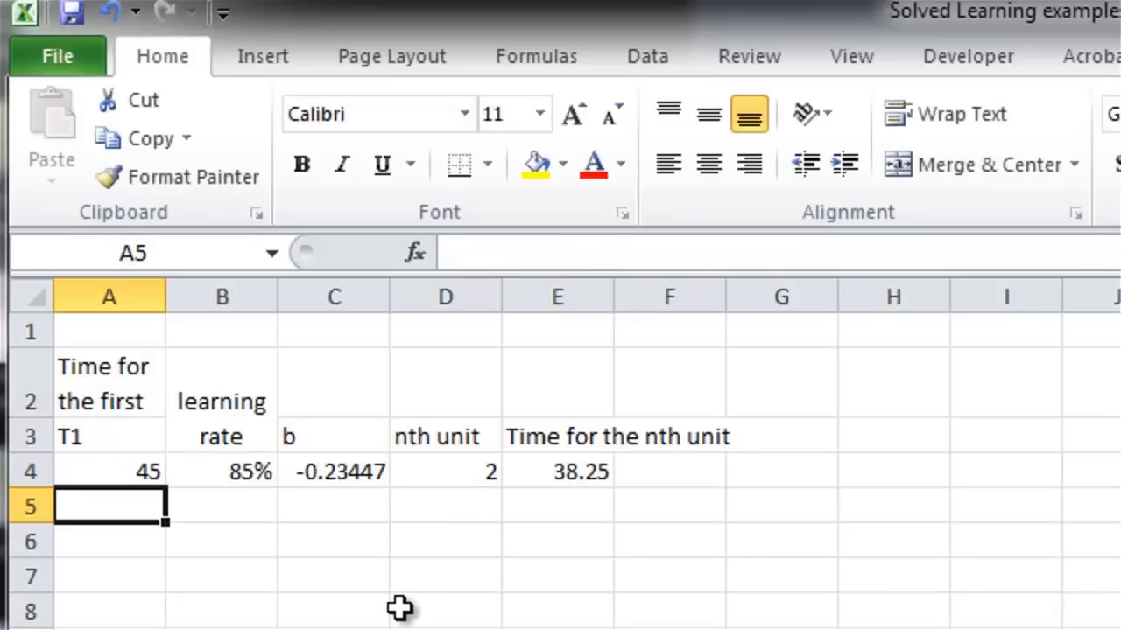
mouse_move(693, 505)
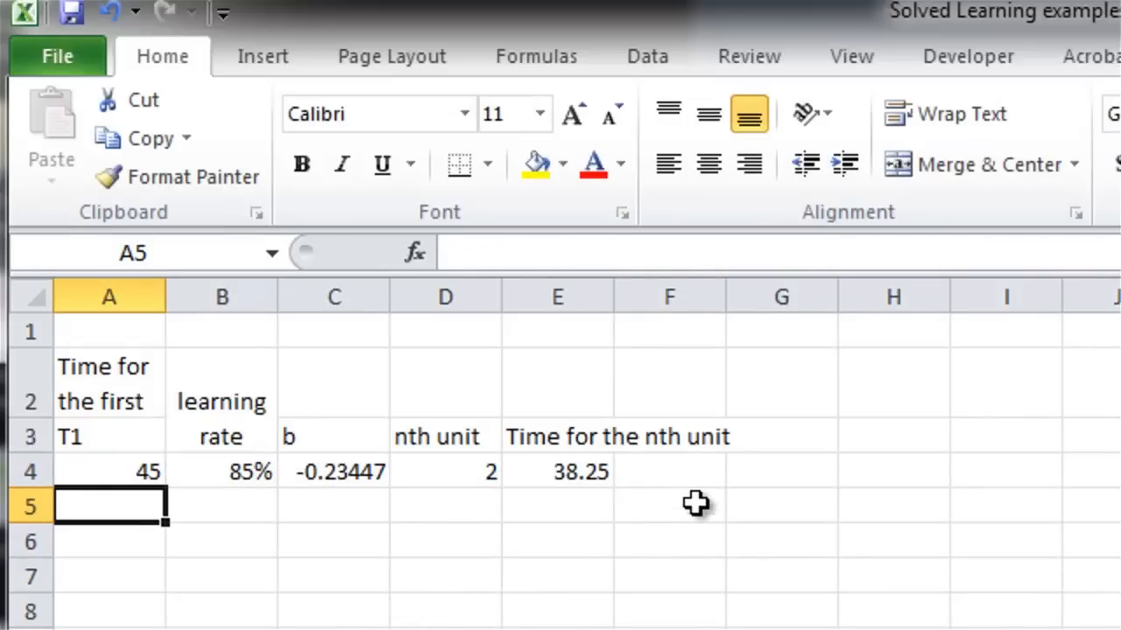
Add a formula in F4 that repeats the nth-unit time of 38.25
left_click(669, 471)
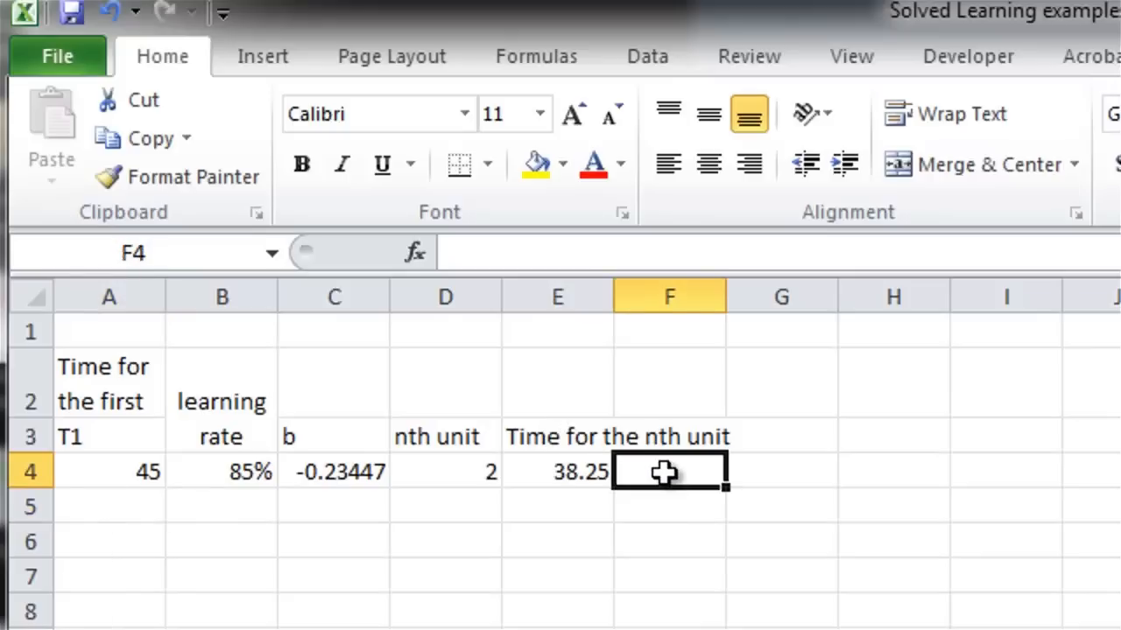
left_click(781, 471)
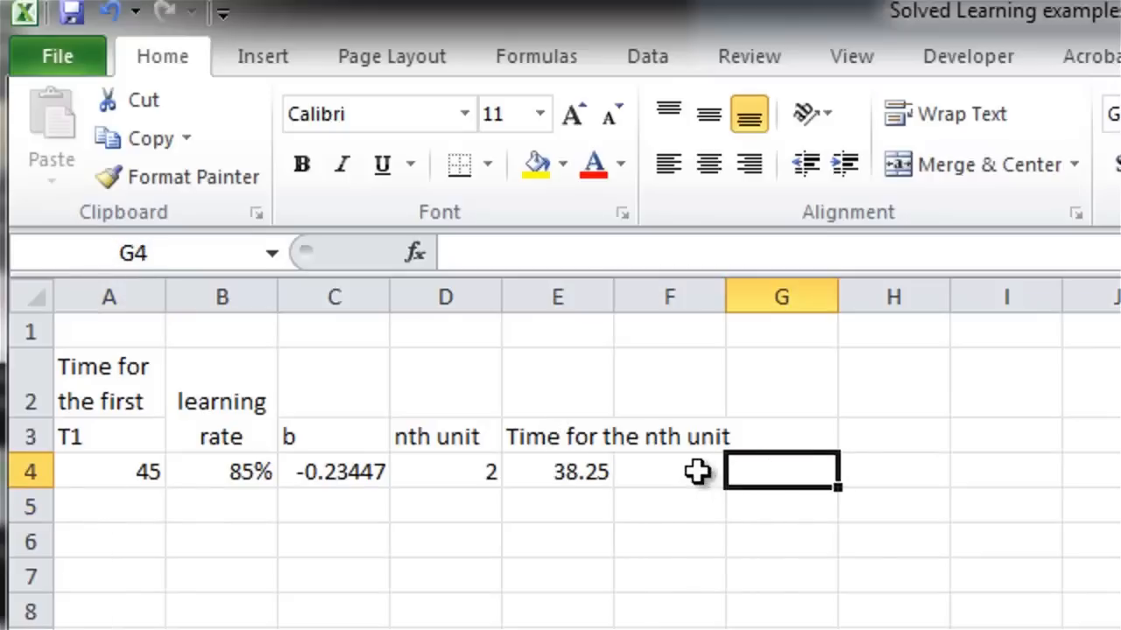
left_click(669, 471)
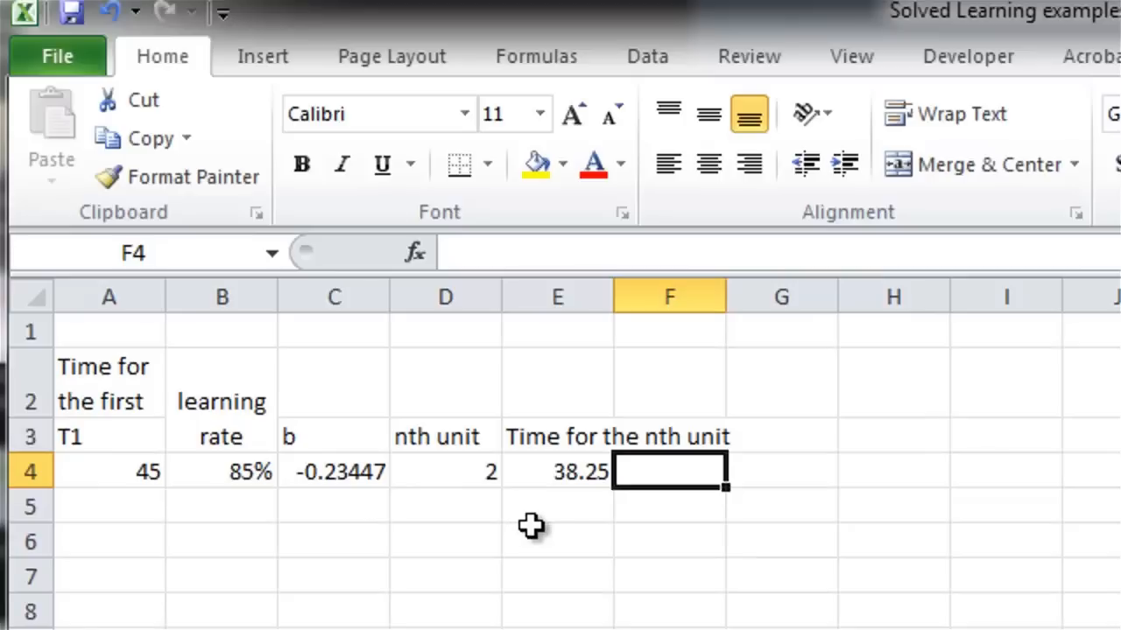
type("=B4")
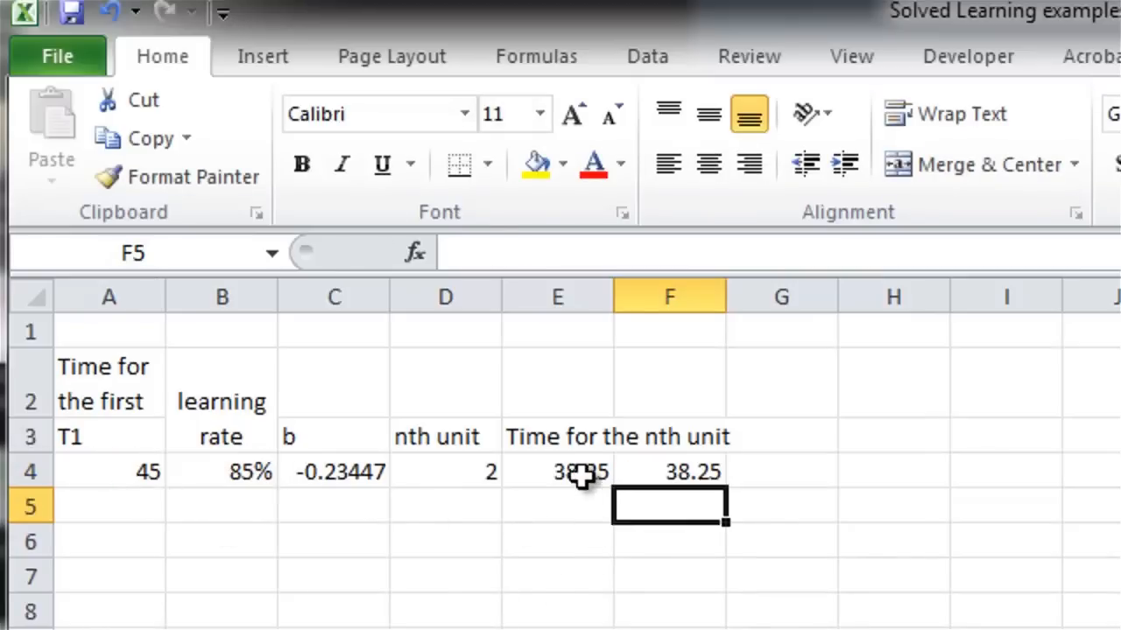
mouse_move(456, 546)
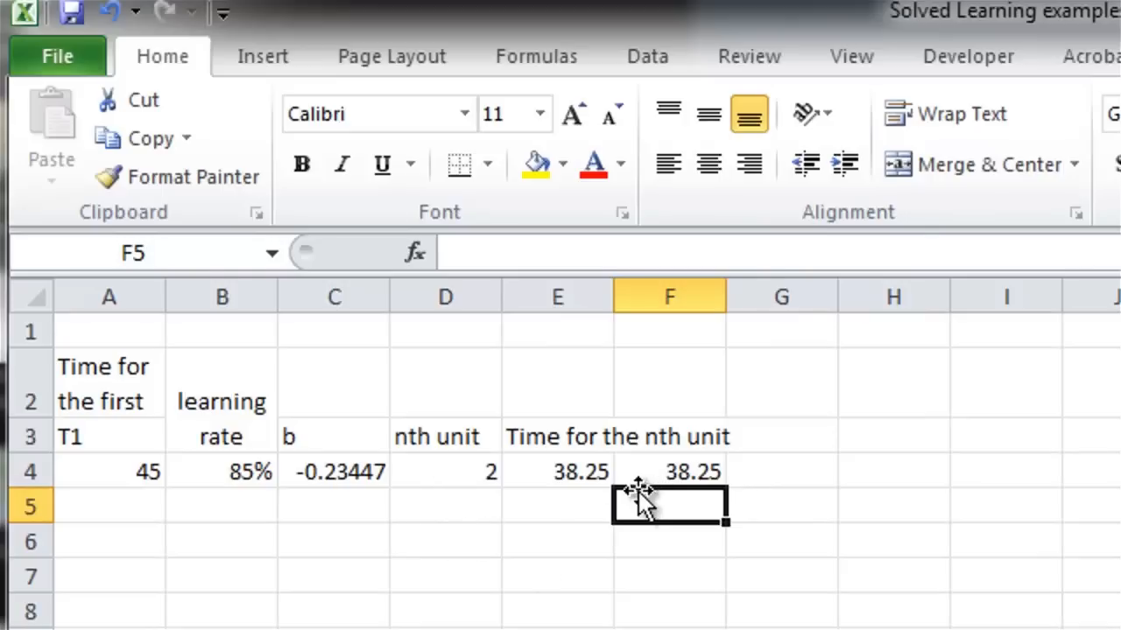
mouse_move(609, 546)
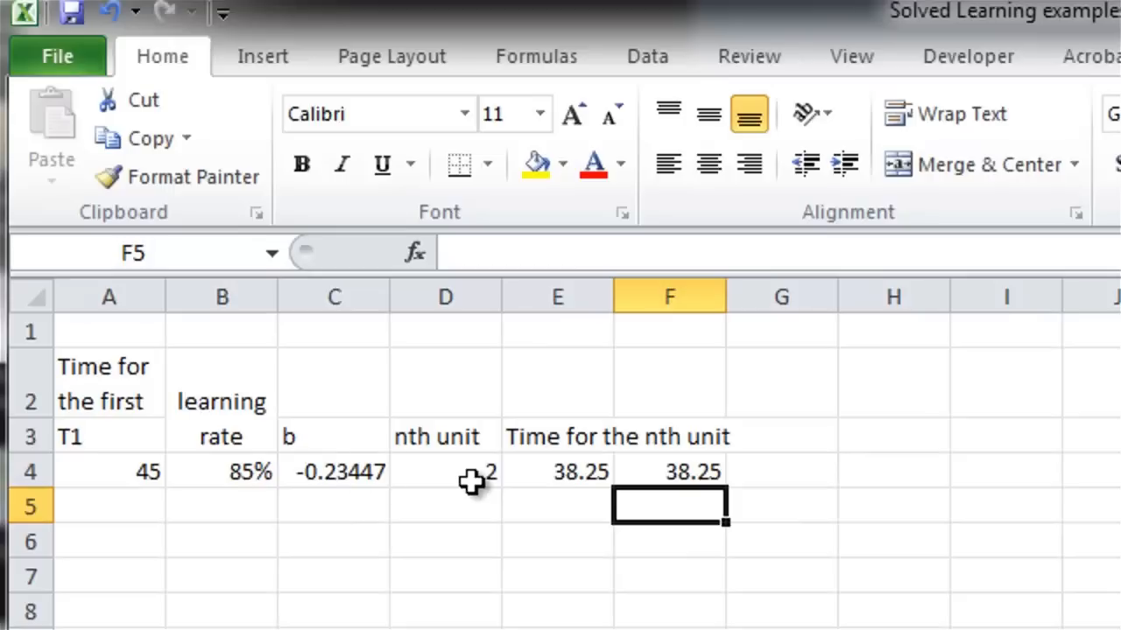
Fill the T1, learning rate and nth unit input cells with light gray
left_click(445, 471)
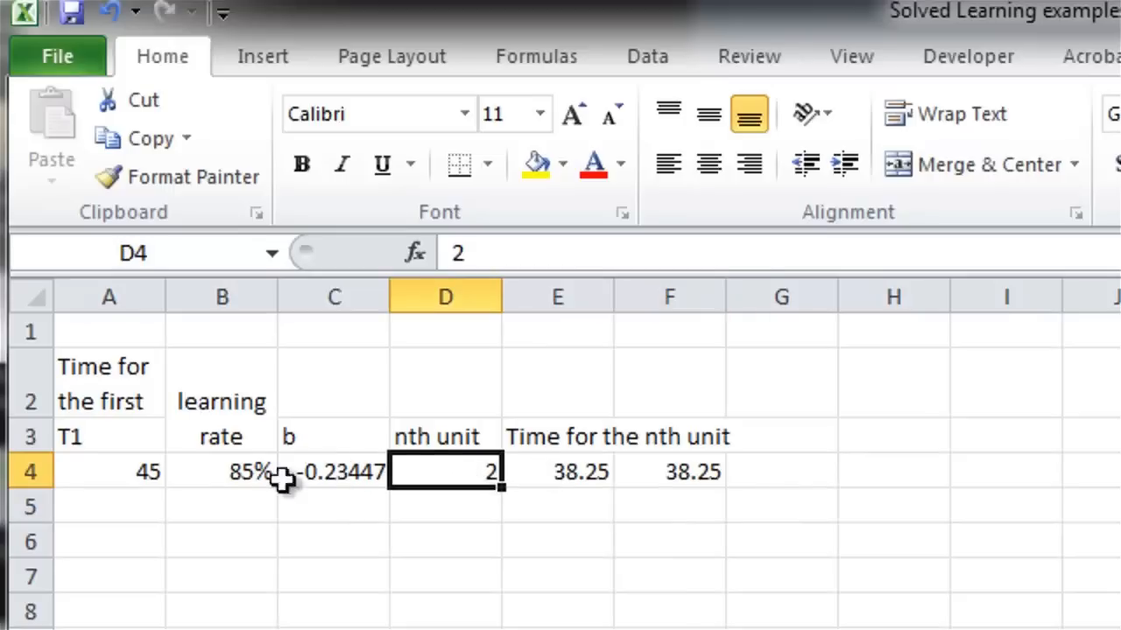
left_click(108, 471)
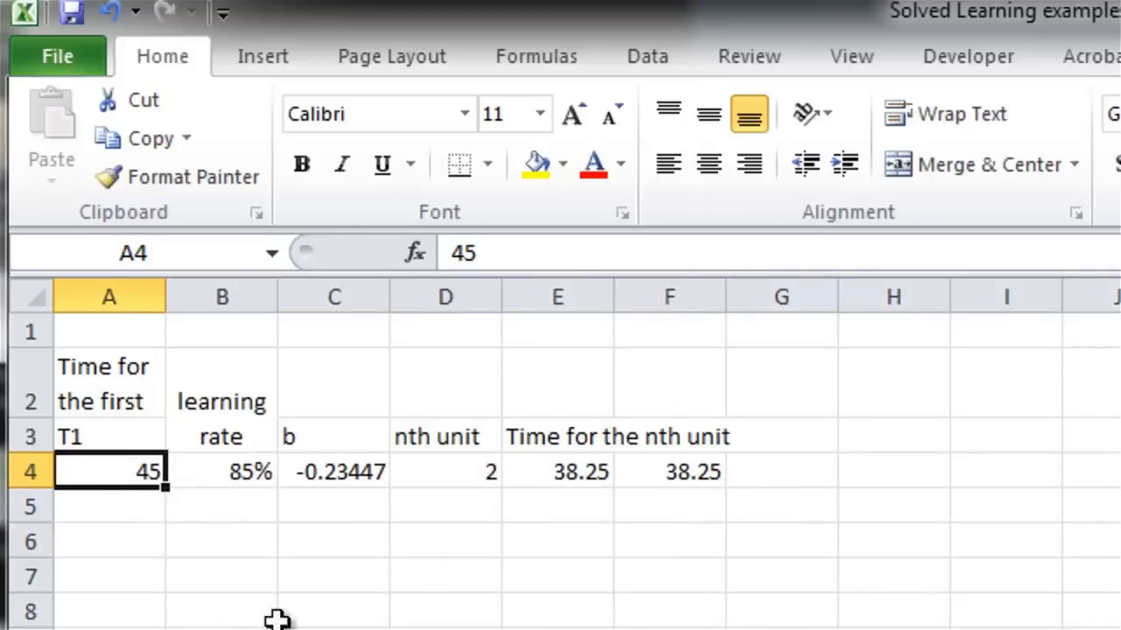
left_click(332, 471)
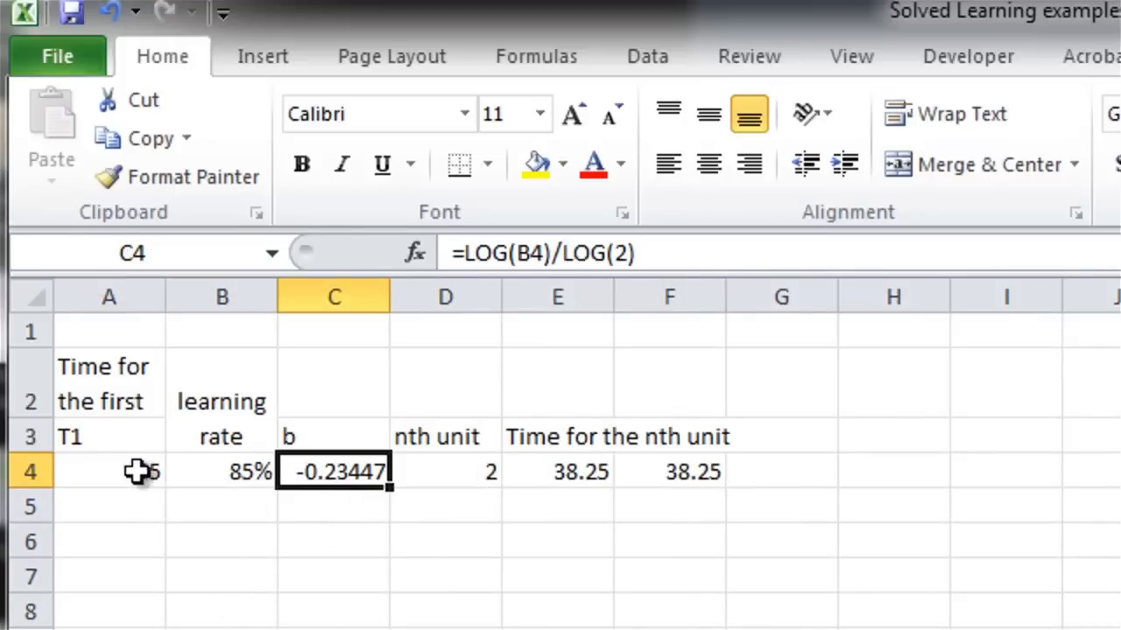
left_click(563, 165)
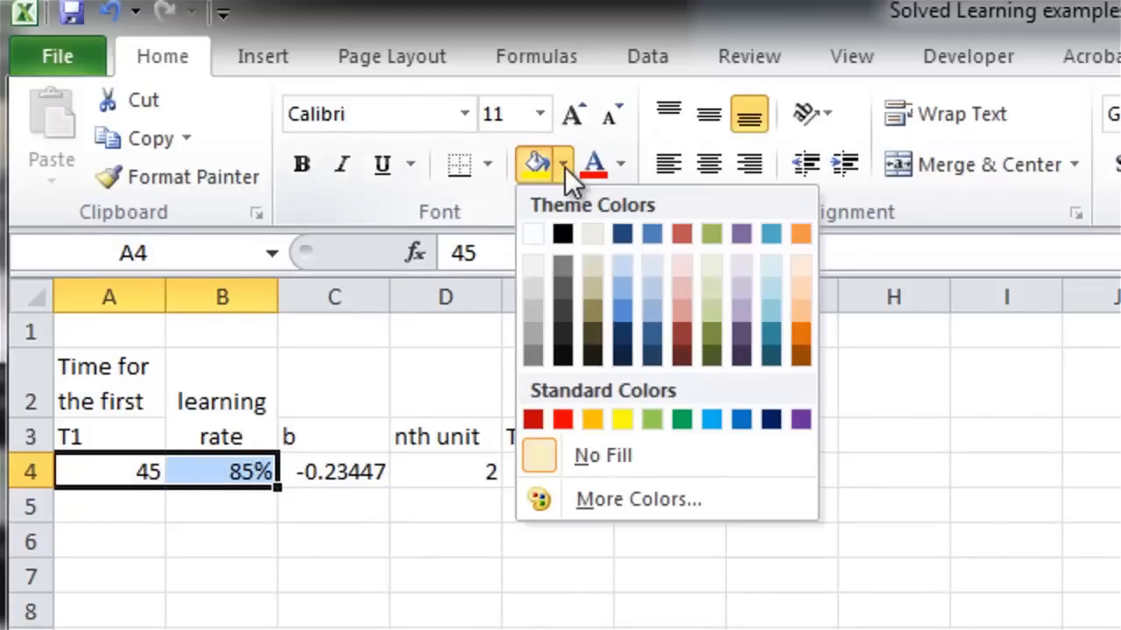
mouse_move(464, 499)
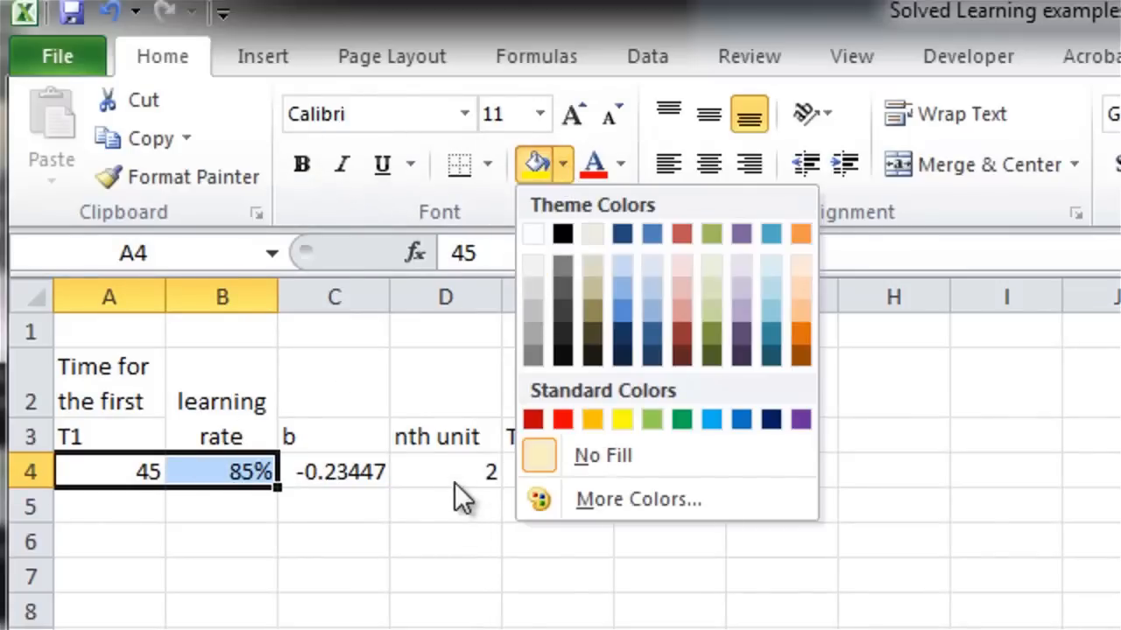
mouse_move(563, 179)
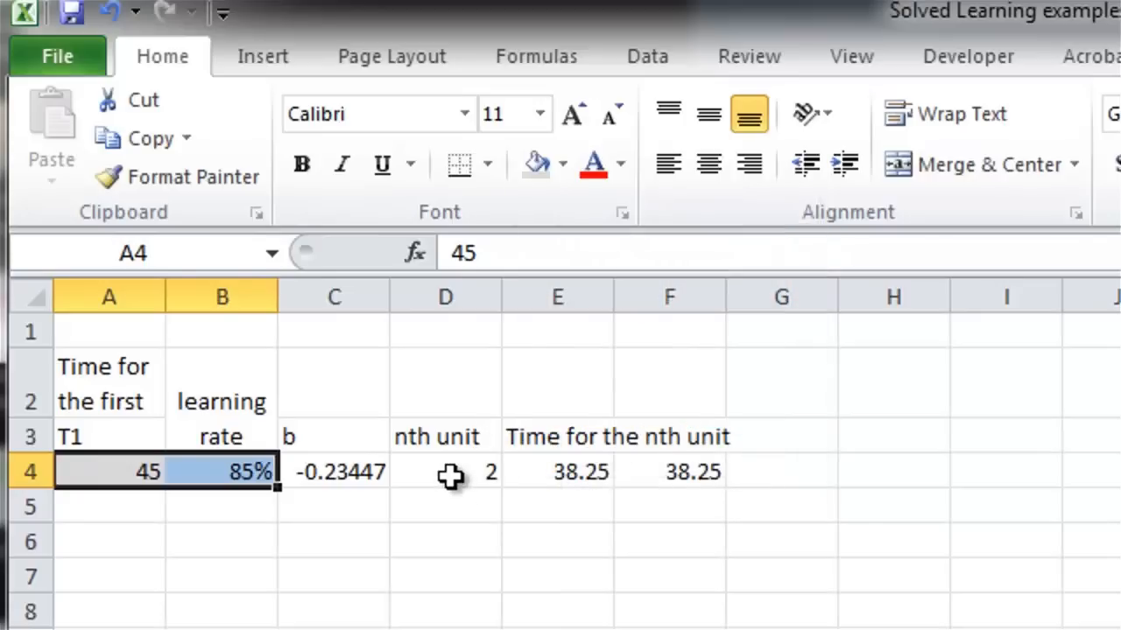
left_click(560, 164)
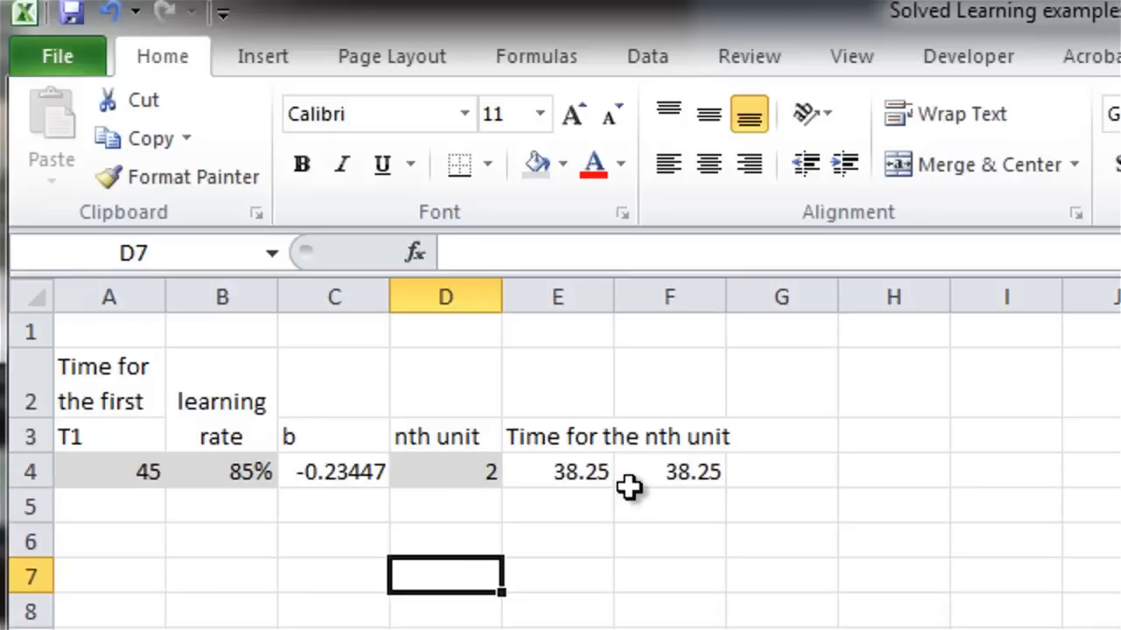
left_click(557, 471)
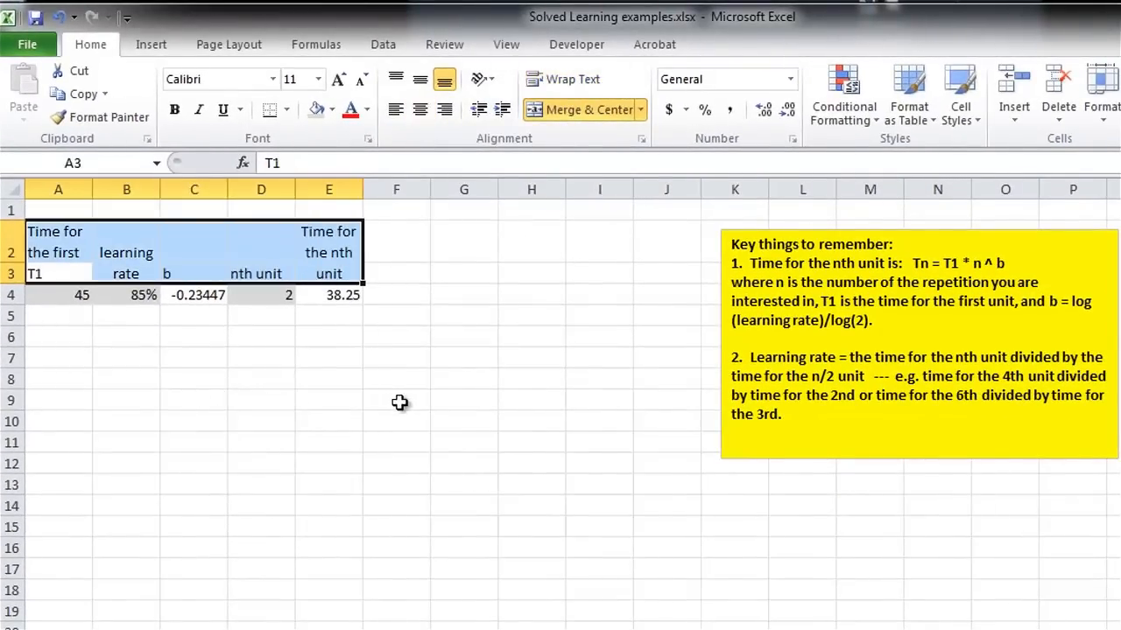
mouse_move(342, 307)
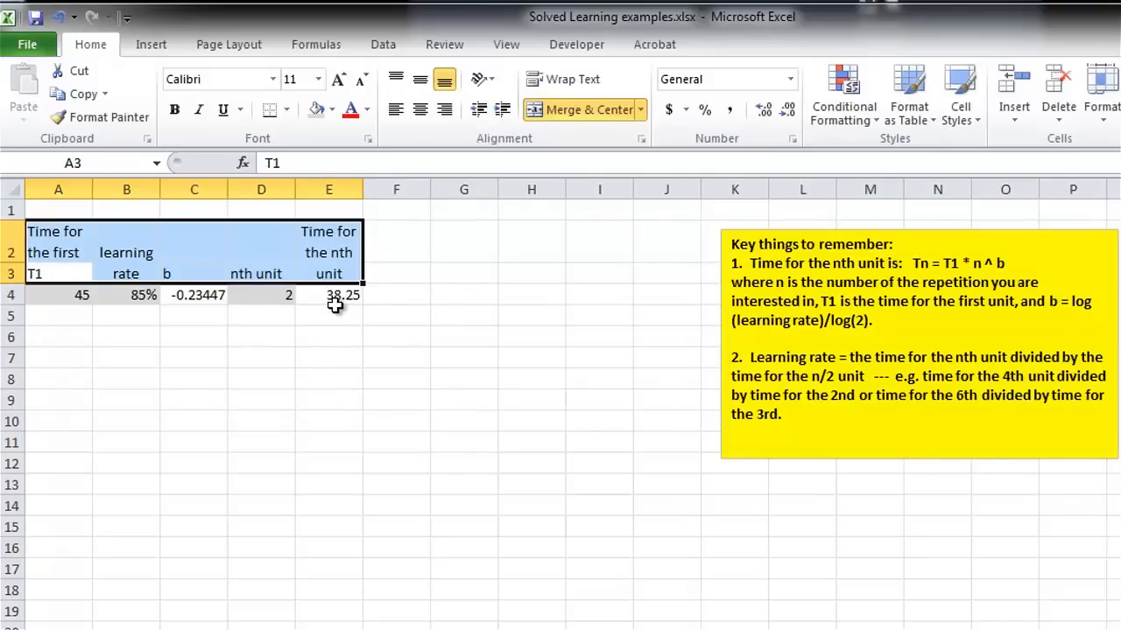
mouse_move(481, 132)
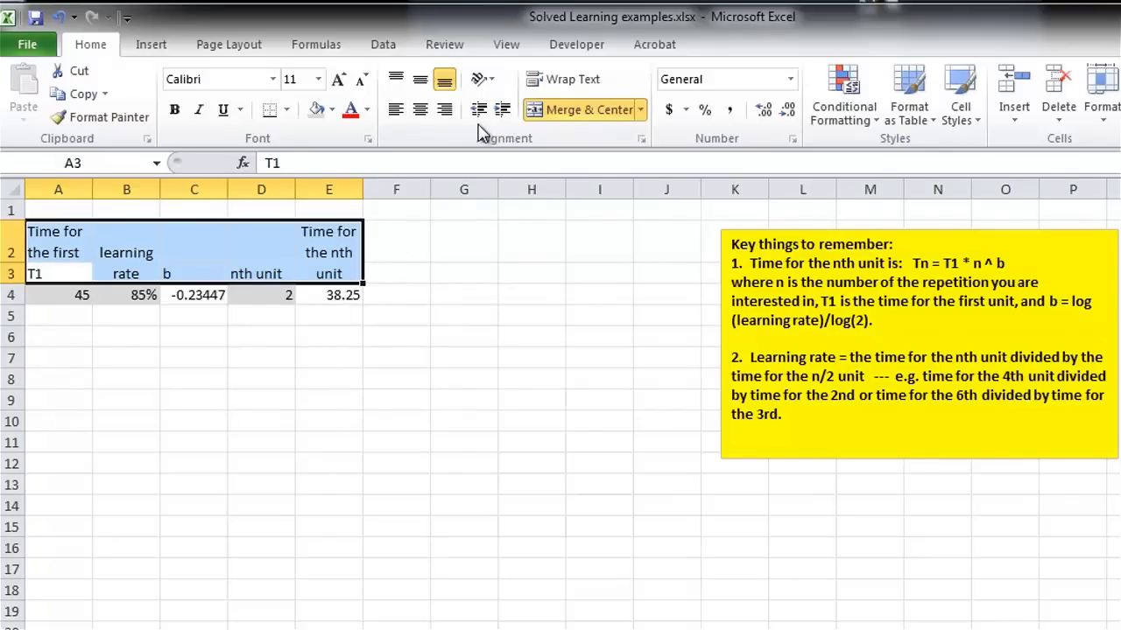
left_click(126, 358)
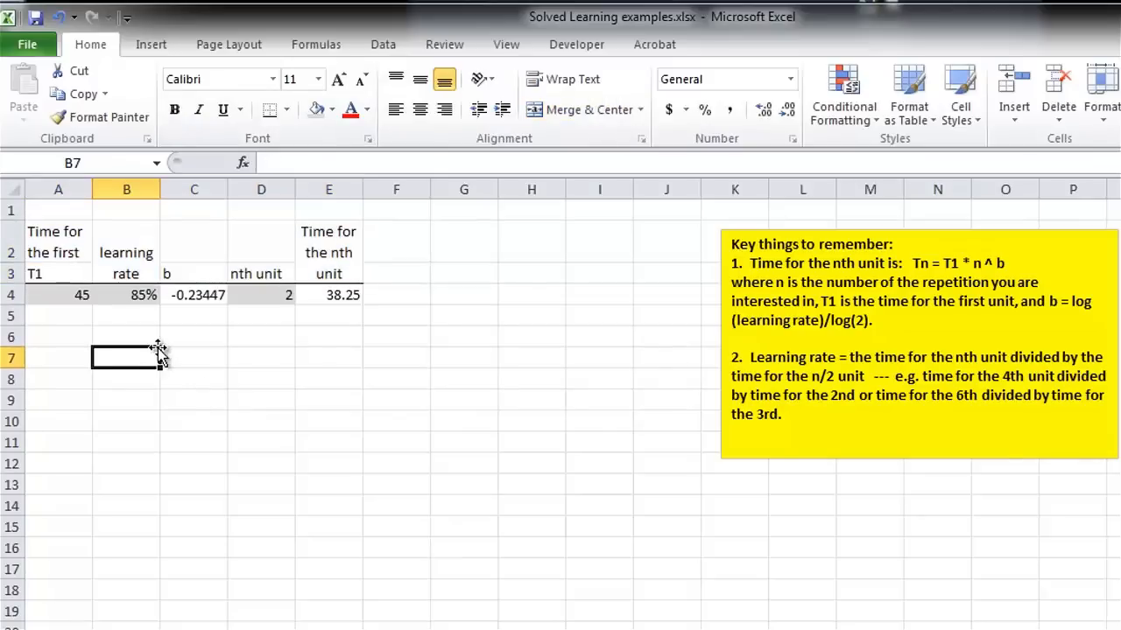